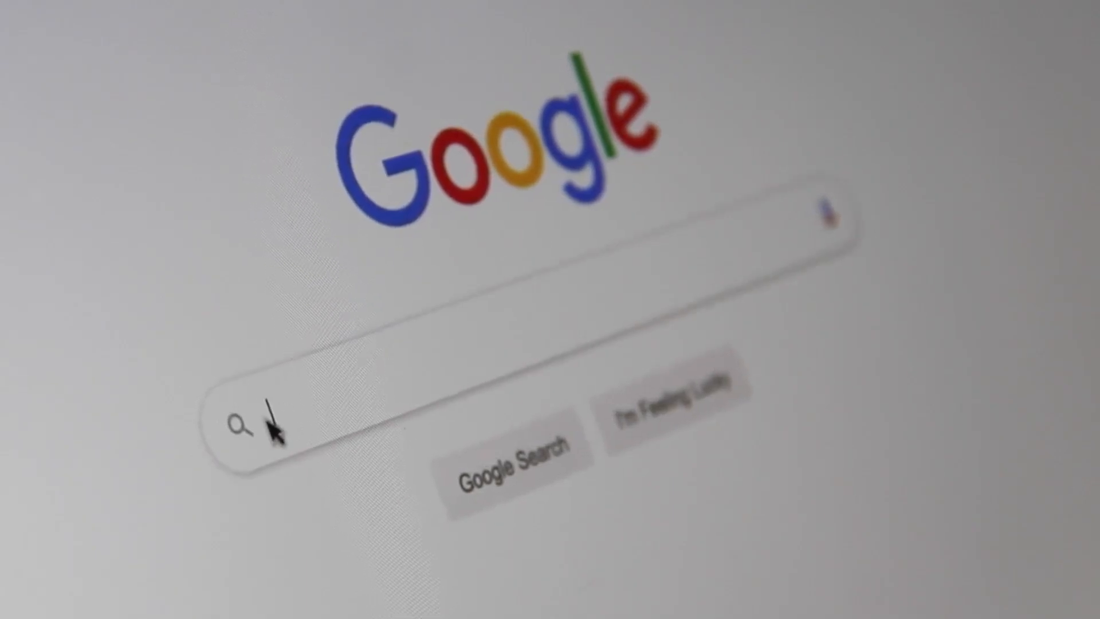
- Get from the desktop to the You.com AI search home page in the Brave browser
text(Search Engine)
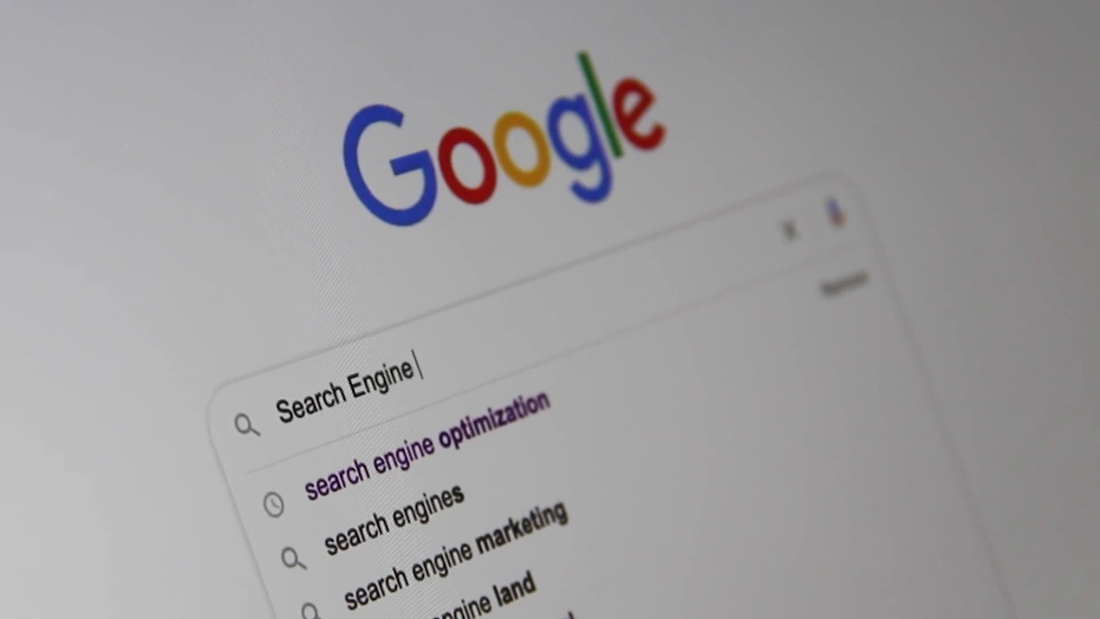
text(Optimiz)
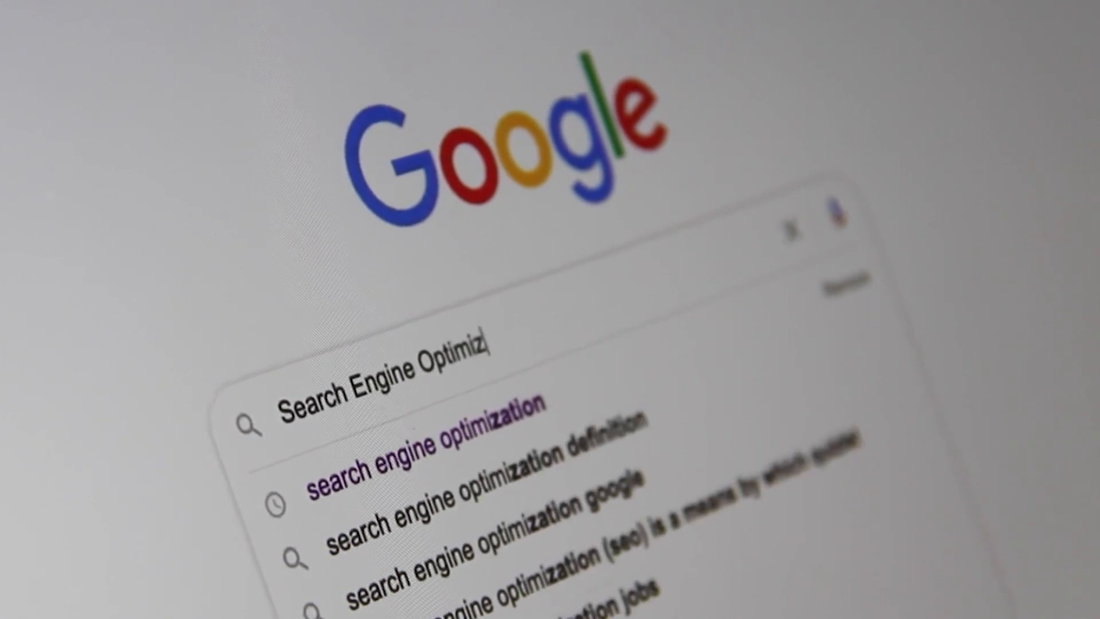
text(ation)
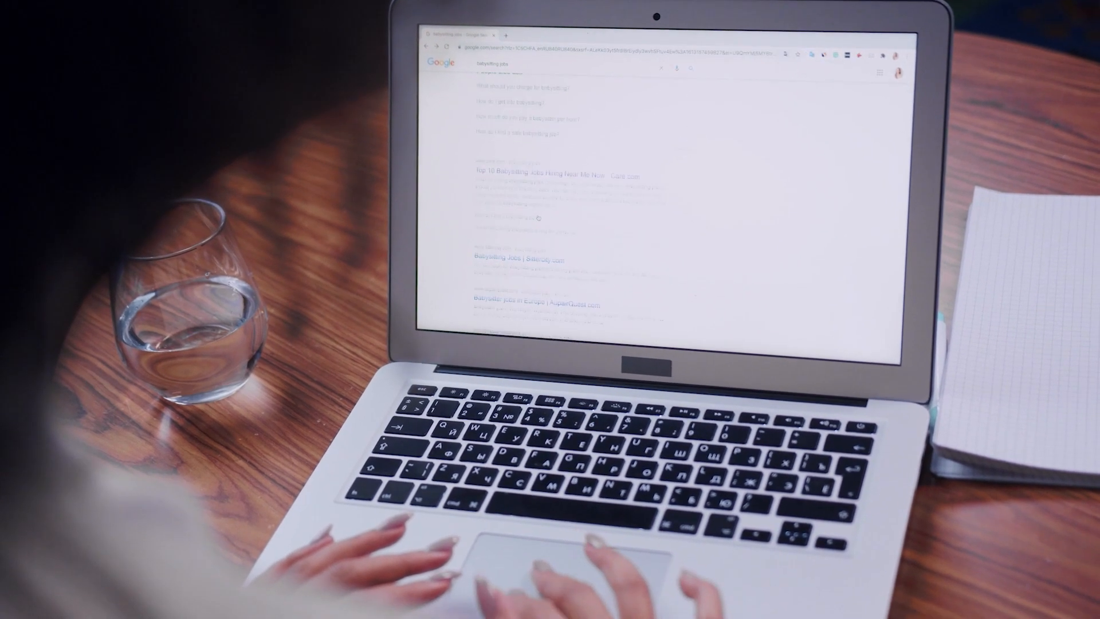
scroll(down, 3)
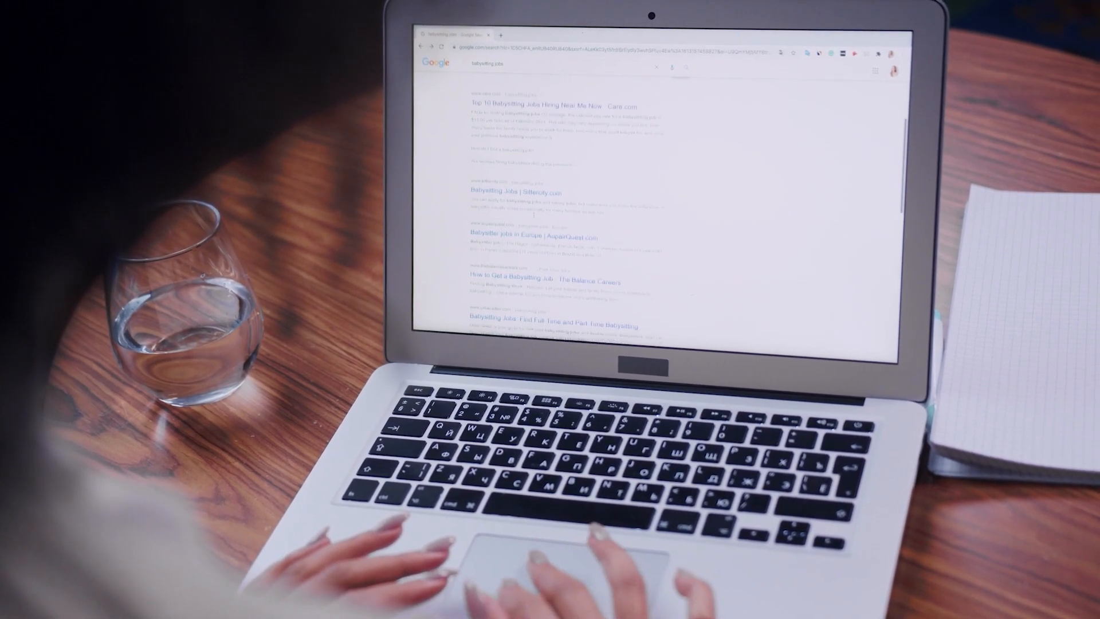
scroll(down, 3)
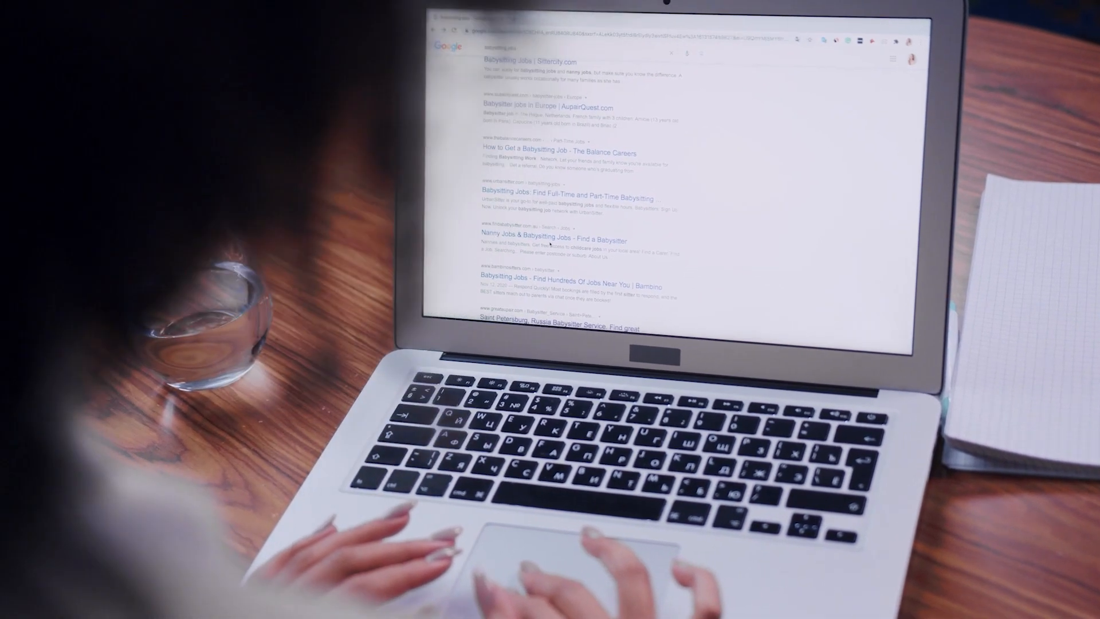
scroll(down, 3)
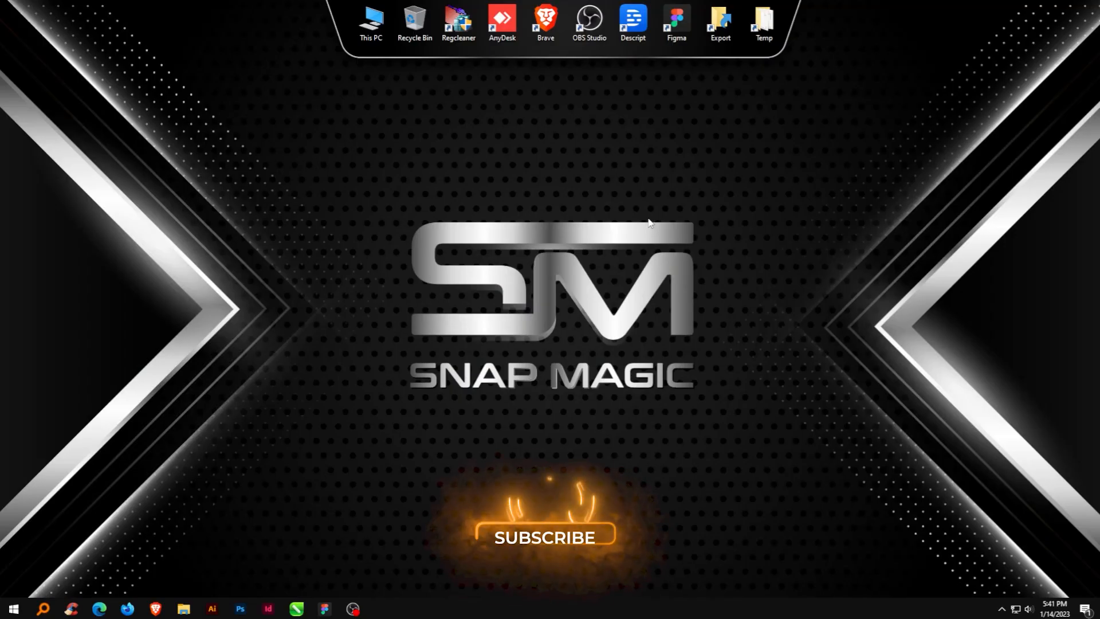
click(545, 537)
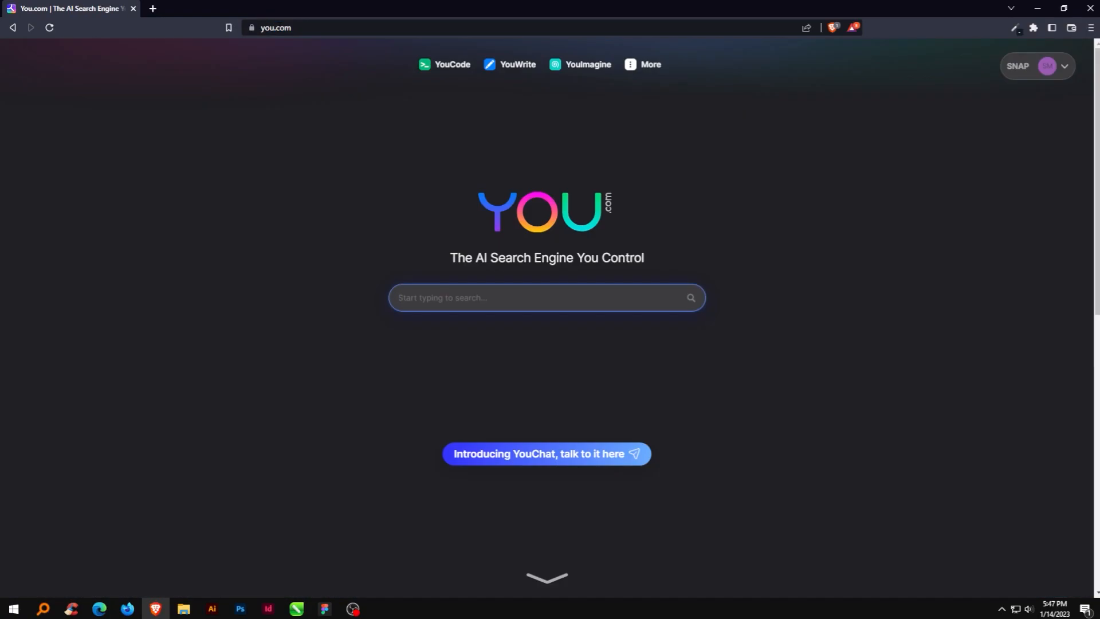
- Search 'best laptops under 50k' and bring up the YouChat answer with laptop recommendations
click(546, 297)
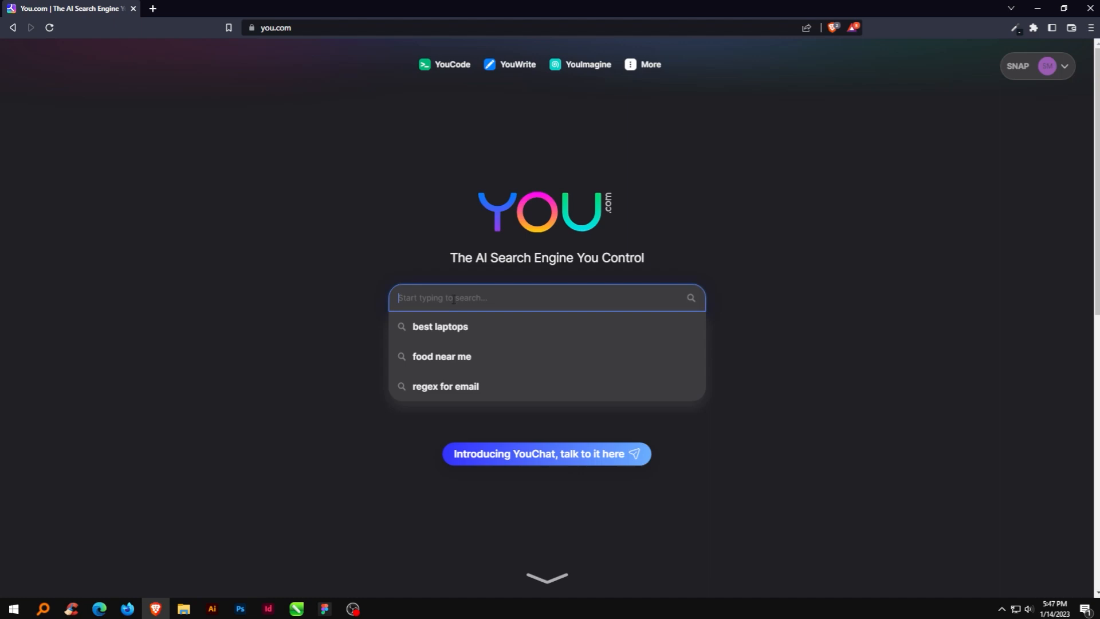
text(best laptops under 50k)
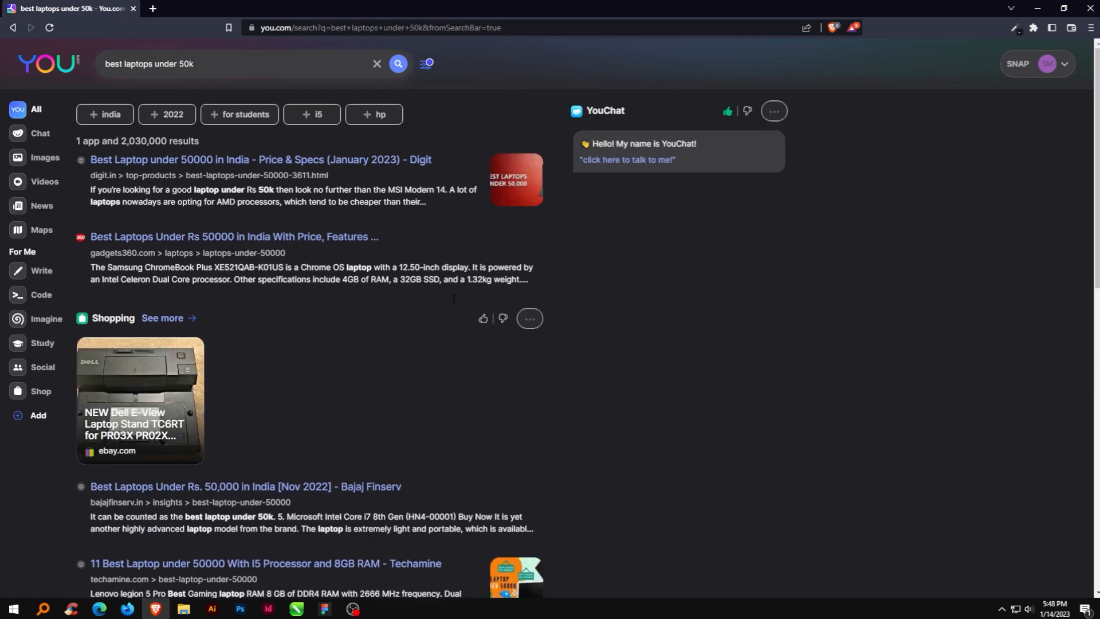
mouse_move(472, 121)
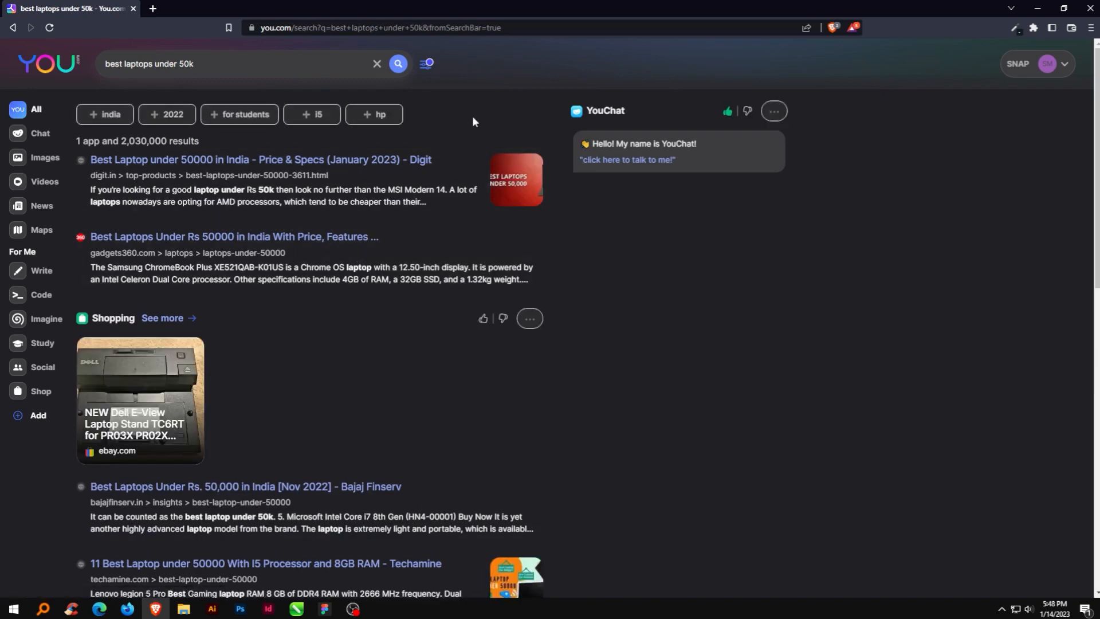
click(40, 134)
text(w)
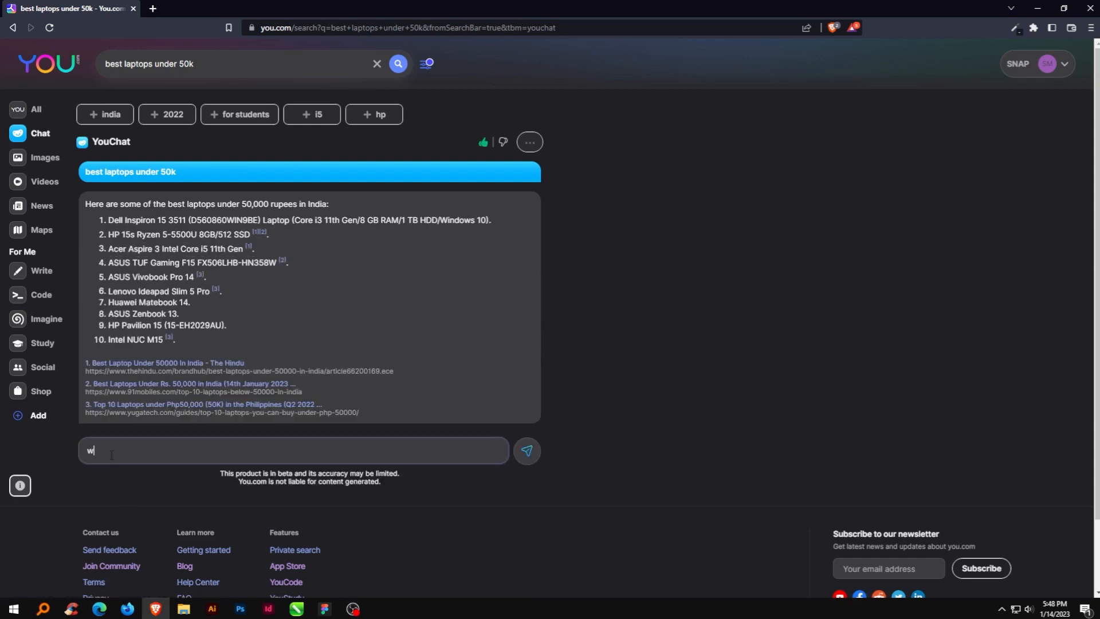
- Ask YouChat to 'write a program to reverse an integer in python' and get its code answer
text(rite a program to reverse an integer in python)
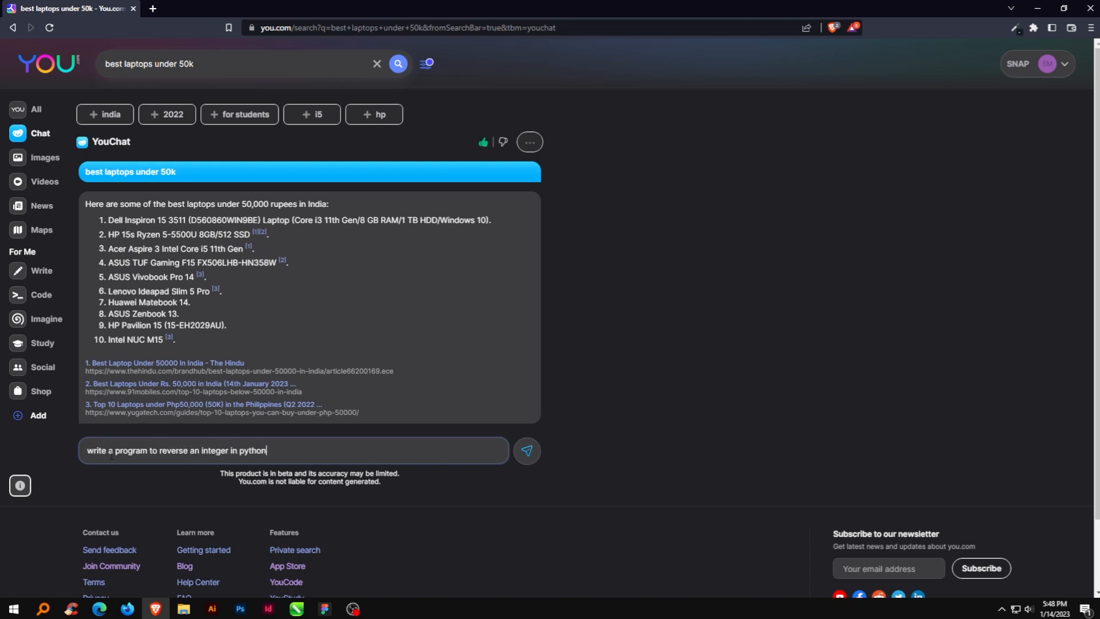
click(525, 450)
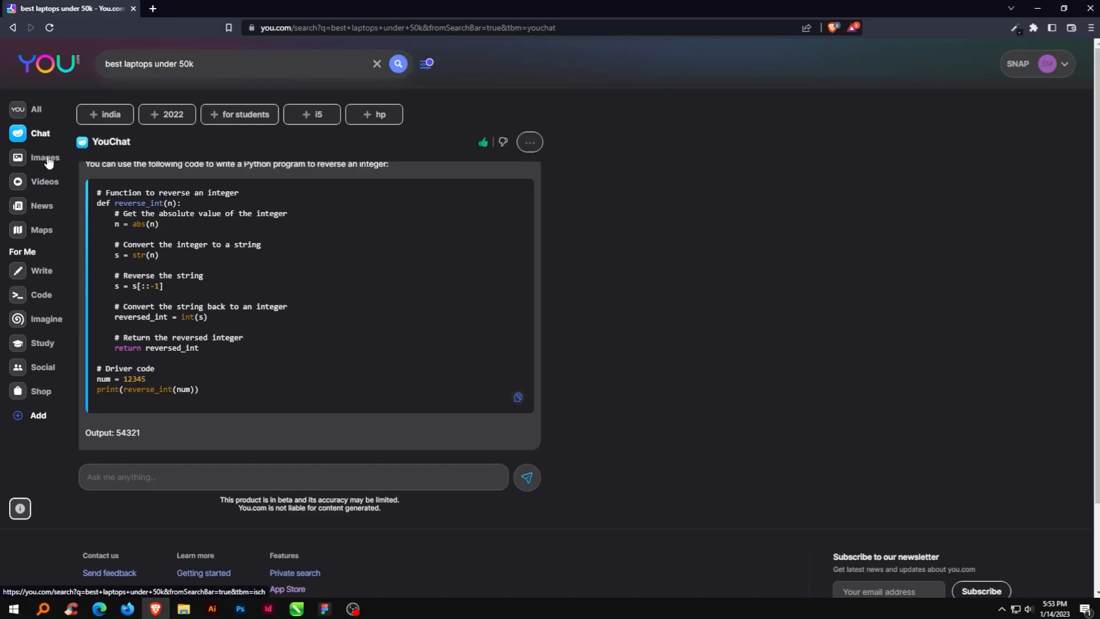
- Browse Images, Videos and News for the laptop query, return from Maps, and switch to Write
click(44, 157)
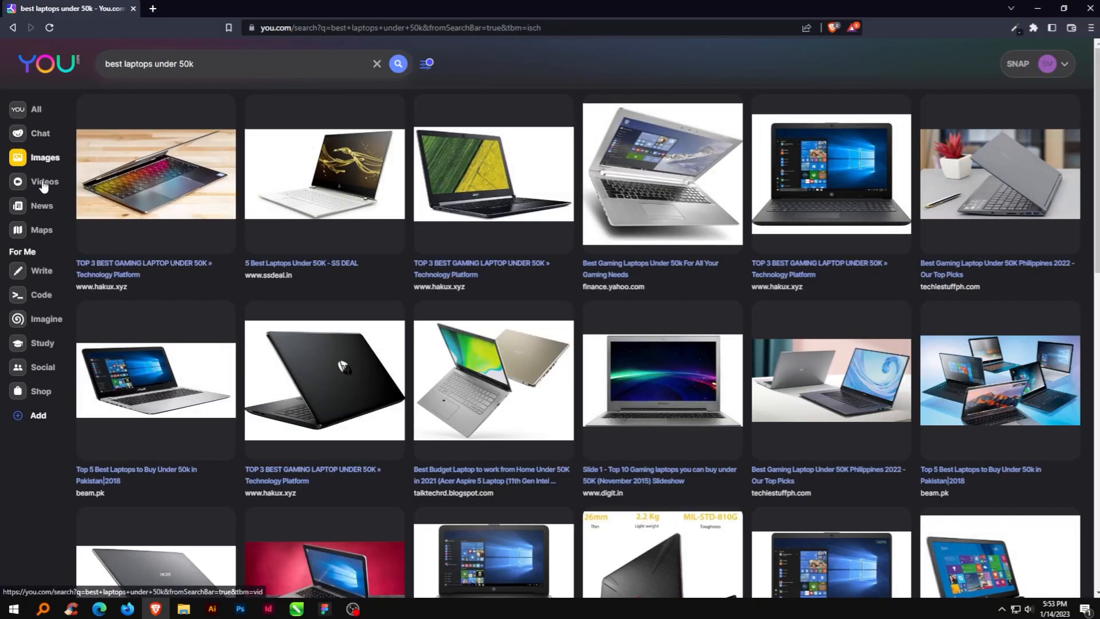
click(44, 182)
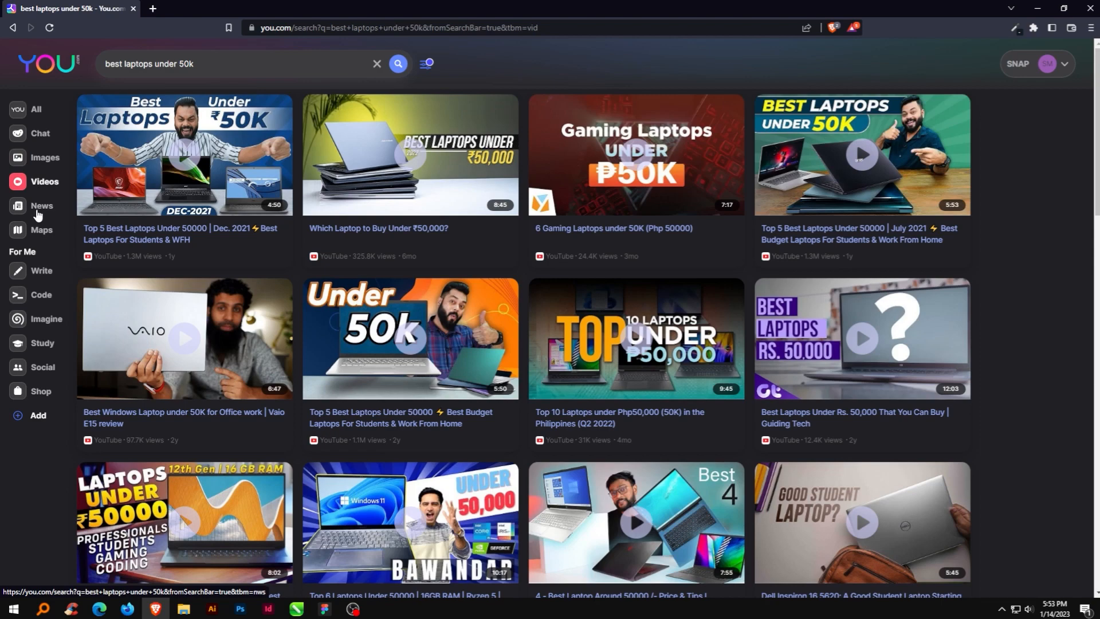
click(41, 206)
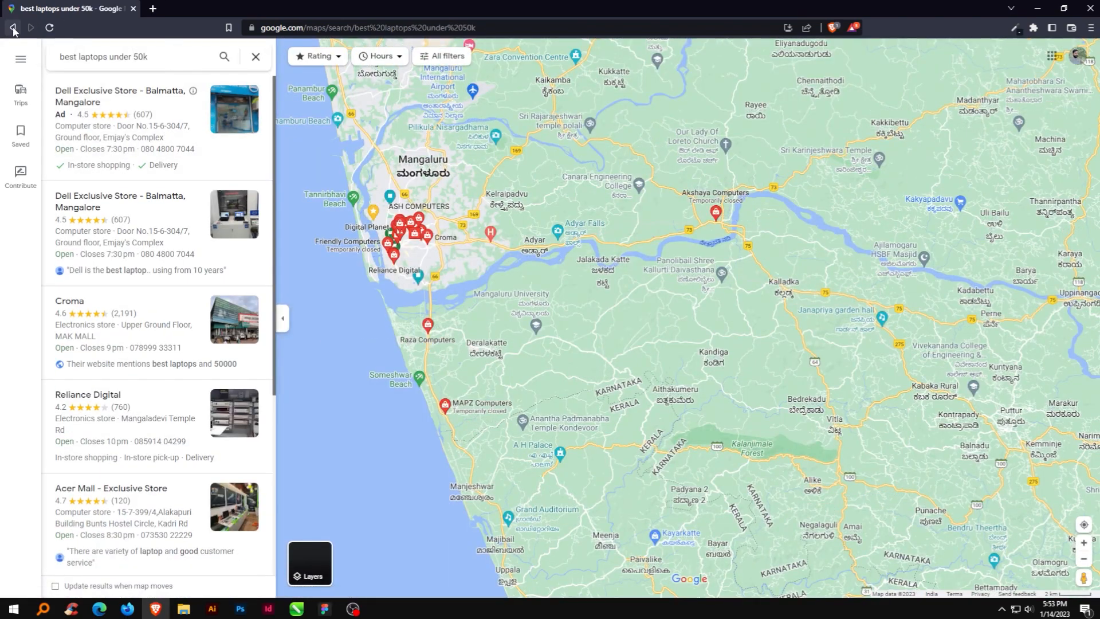
click(13, 27)
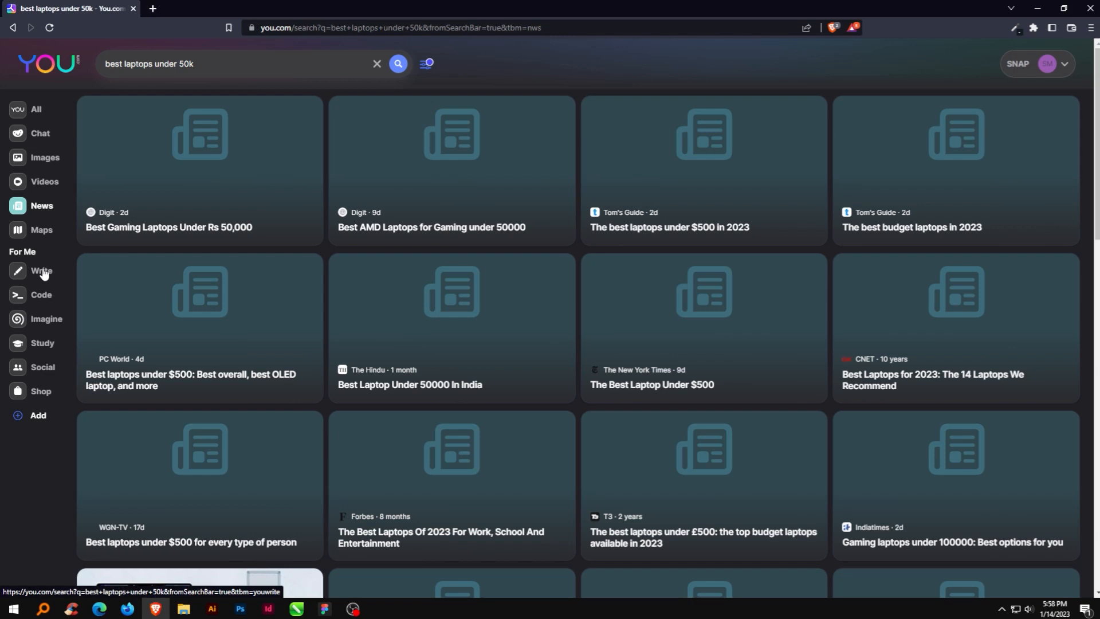
click(40, 271)
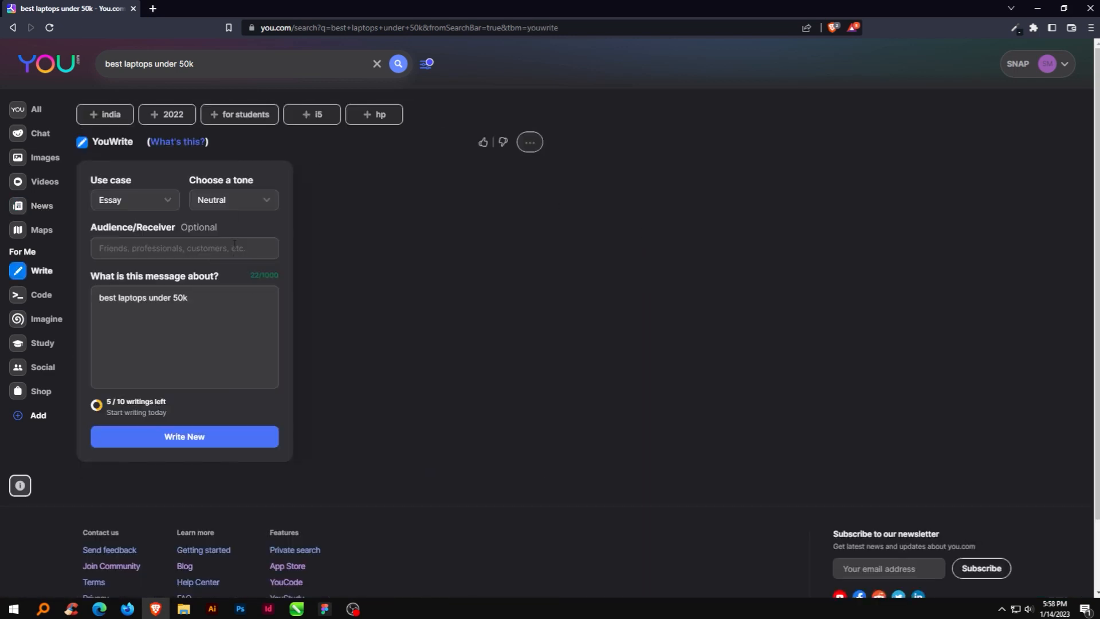
- Generate a professional-tone leave-request email in YouWrite with the Email use case
click(134, 200)
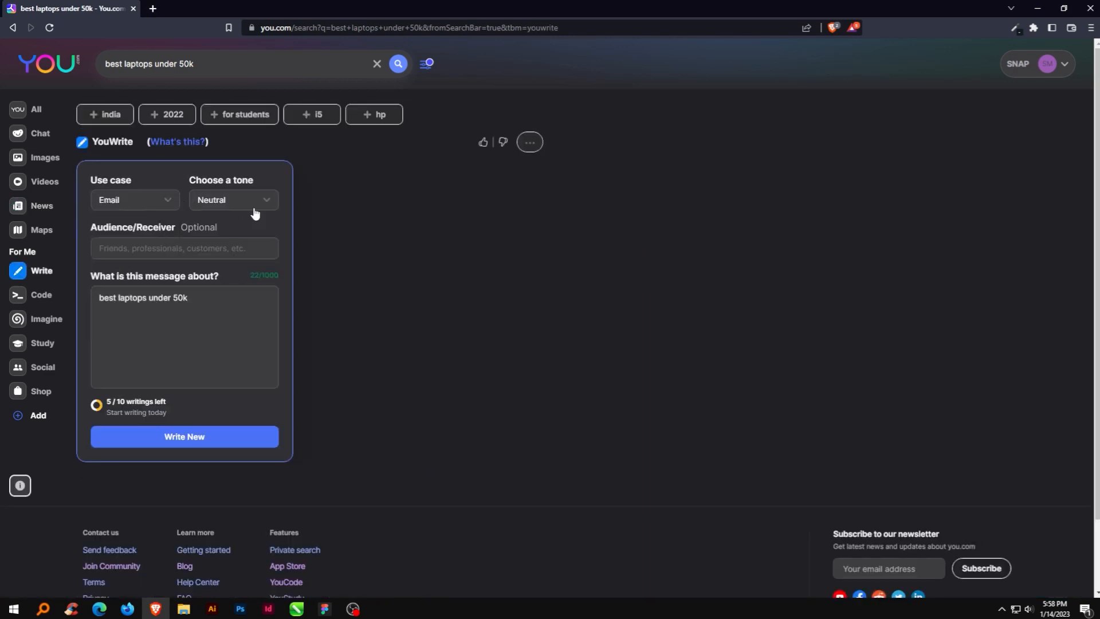
click(233, 200)
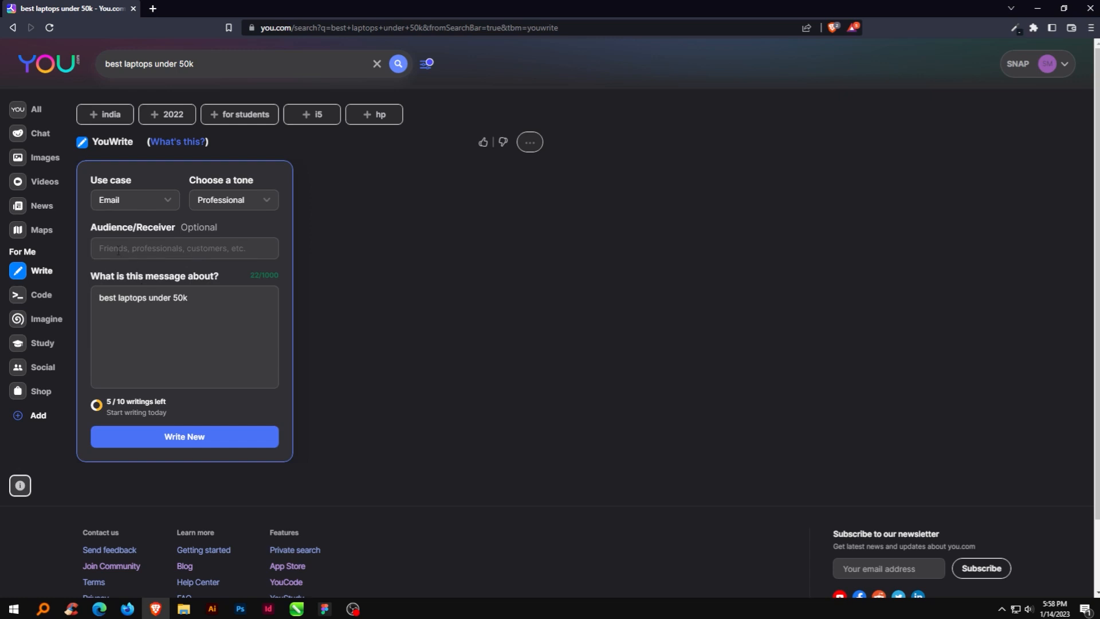
text(Proffessional)
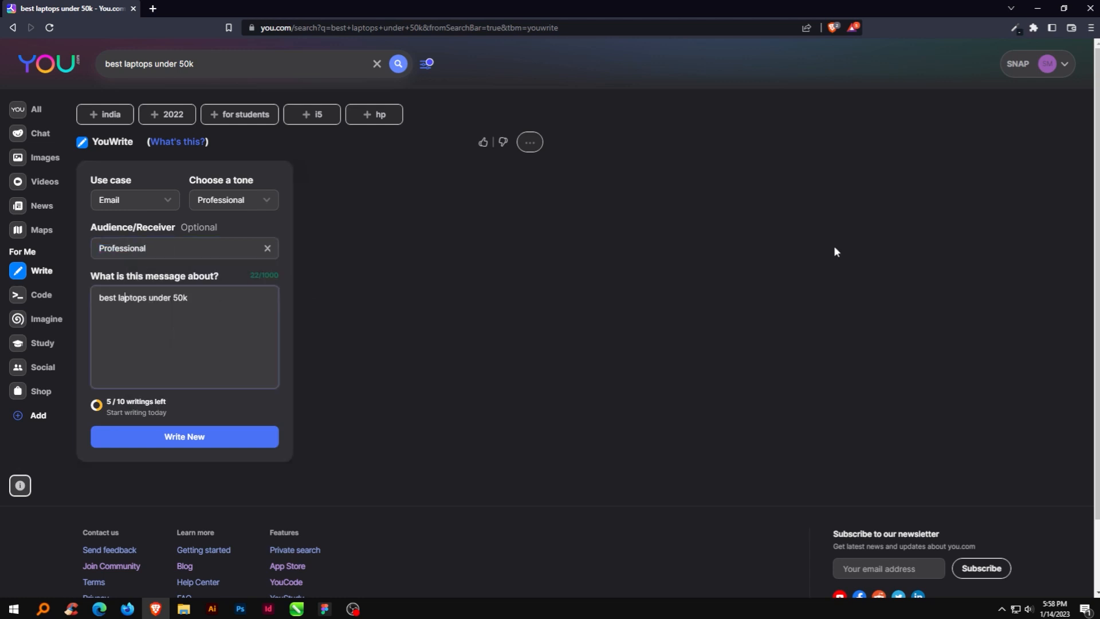
triple_click(144, 297)
text(Write a Request for Leave)
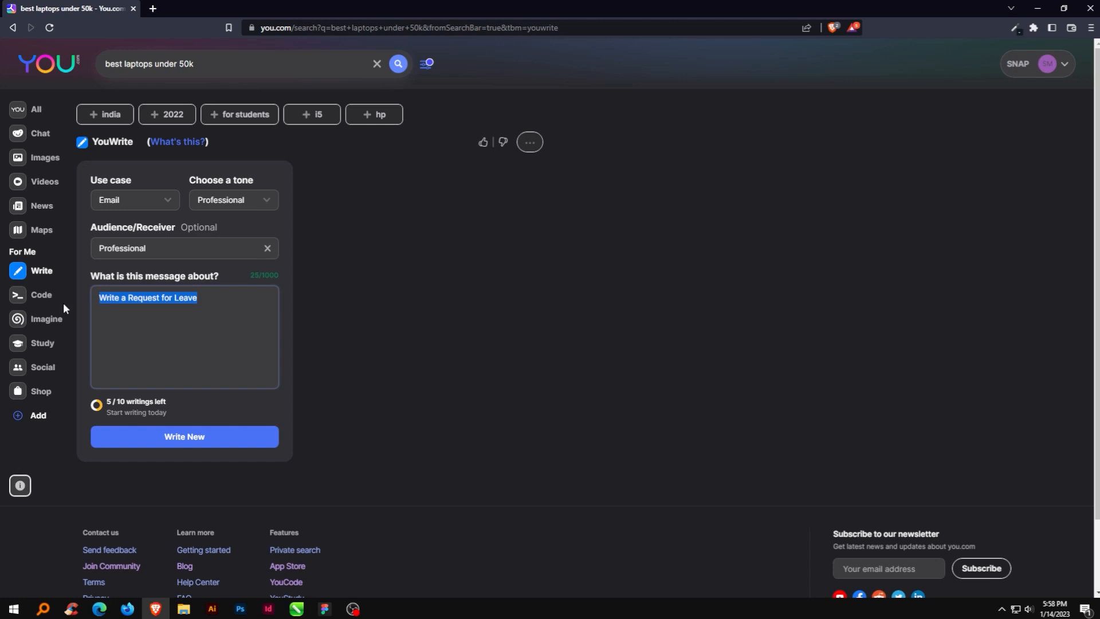
click(184, 436)
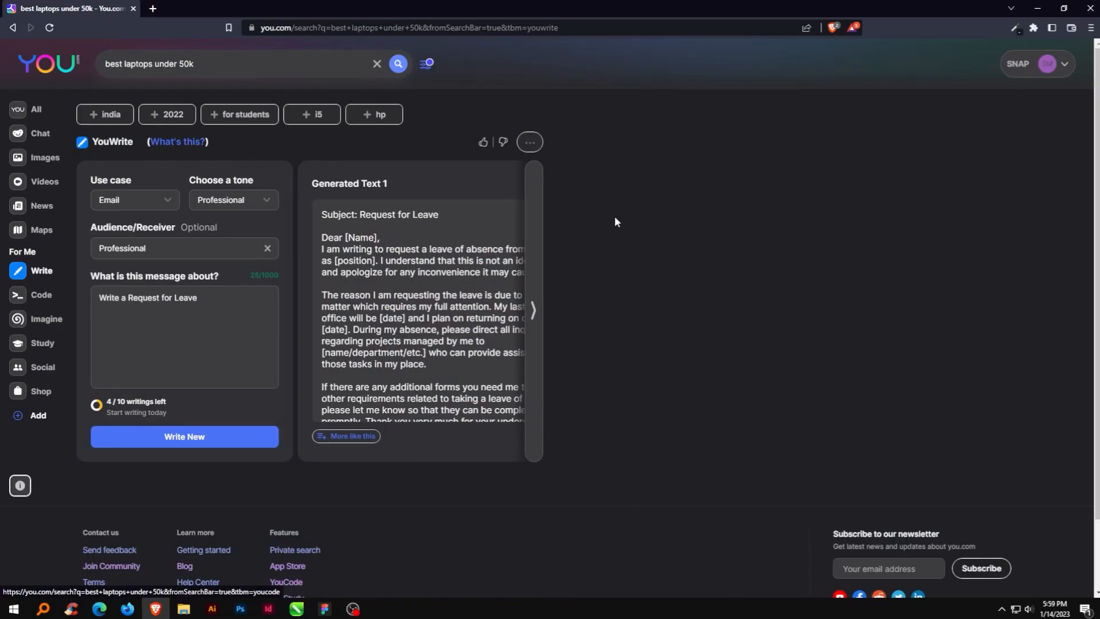
- Search a Java integer-reversal program under Code and show all YouCode snippets
text(writ)
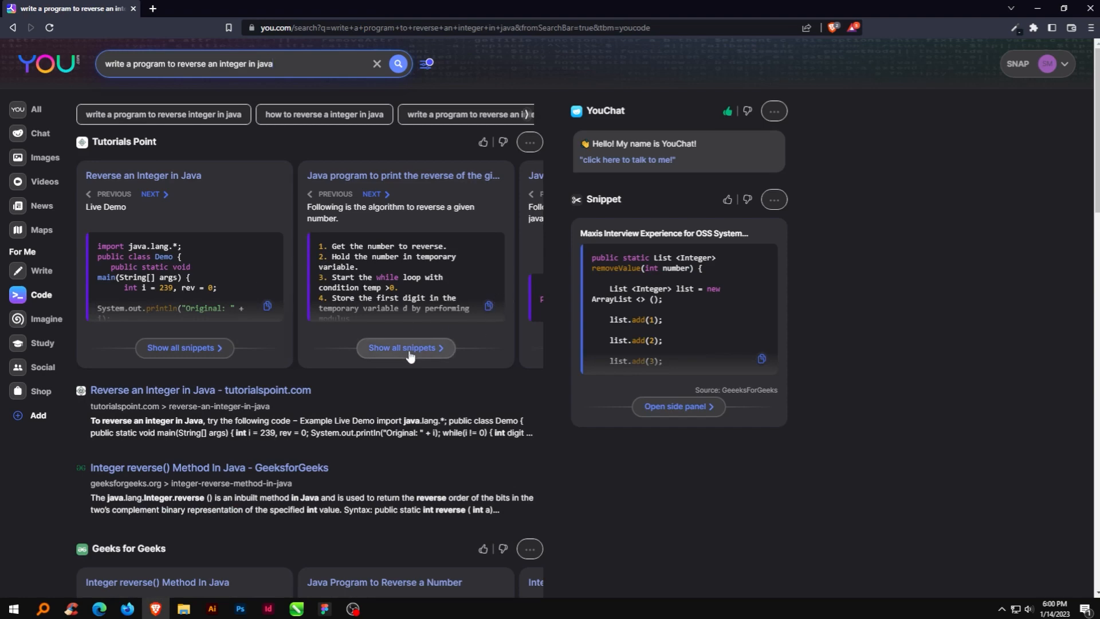
click(407, 347)
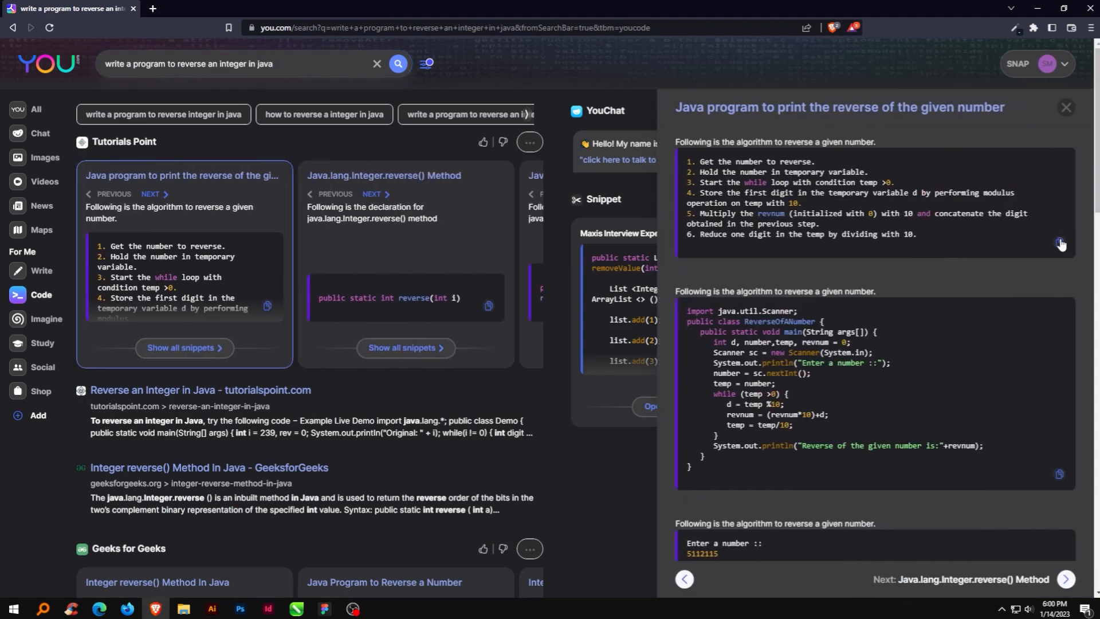
mouse_move(882, 388)
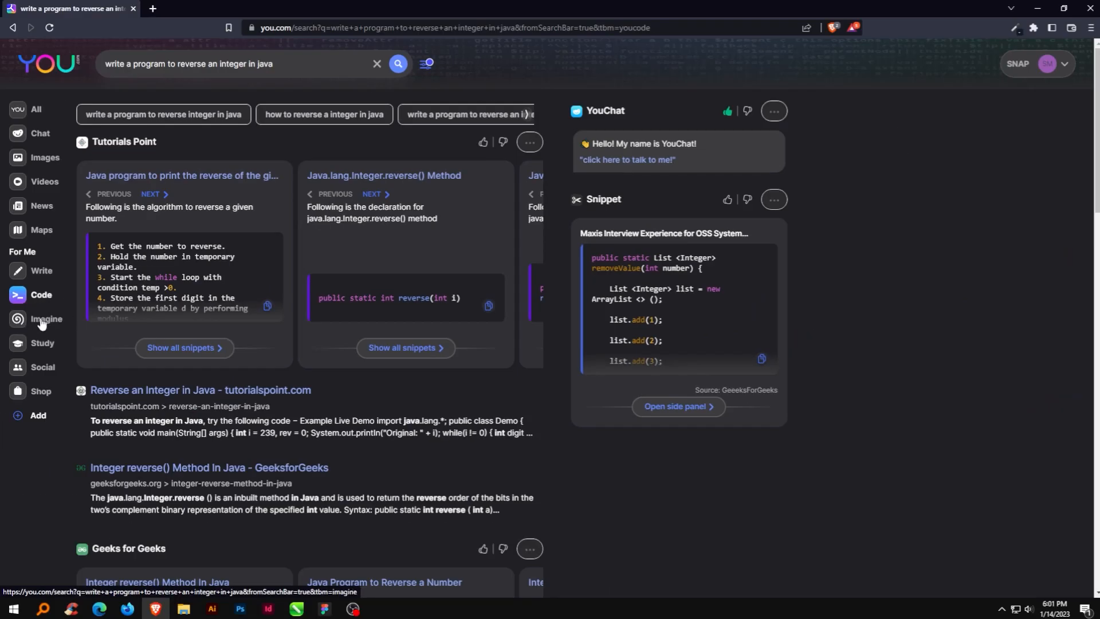
- Generate 'dog wearing superman costume' images in YouImagine, save one to Downloads and view it
click(47, 318)
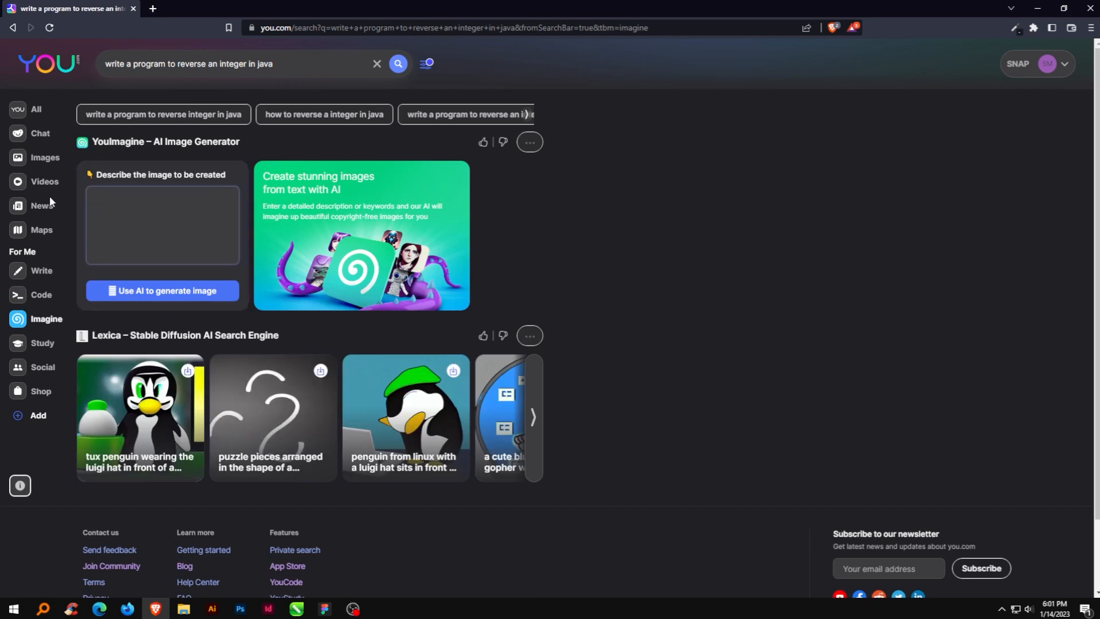
text(dog wearing)
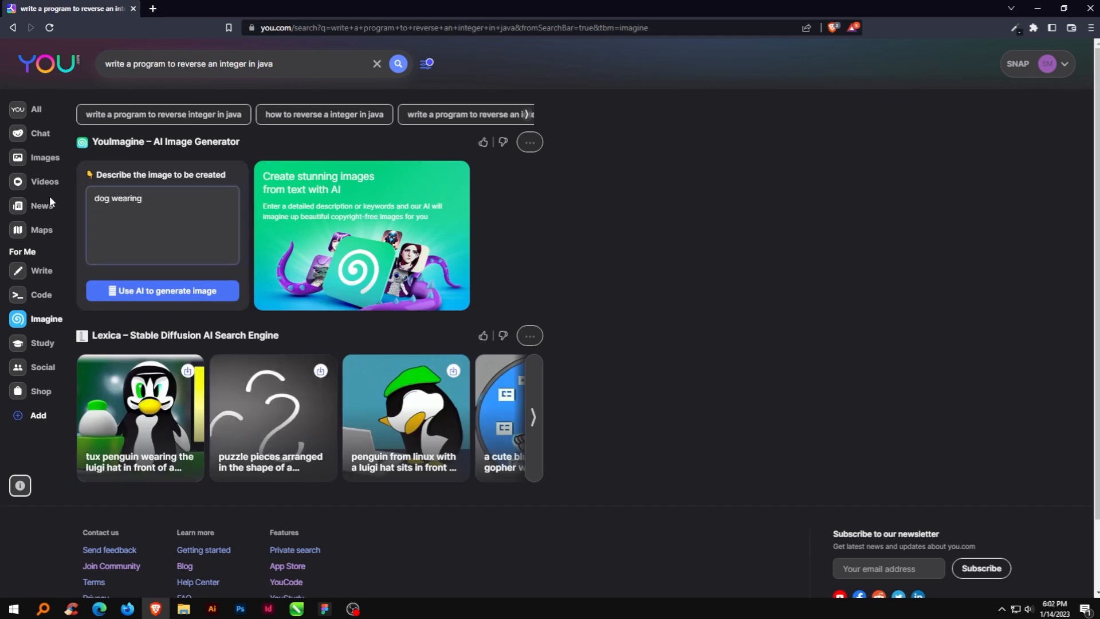
text(superman costume)
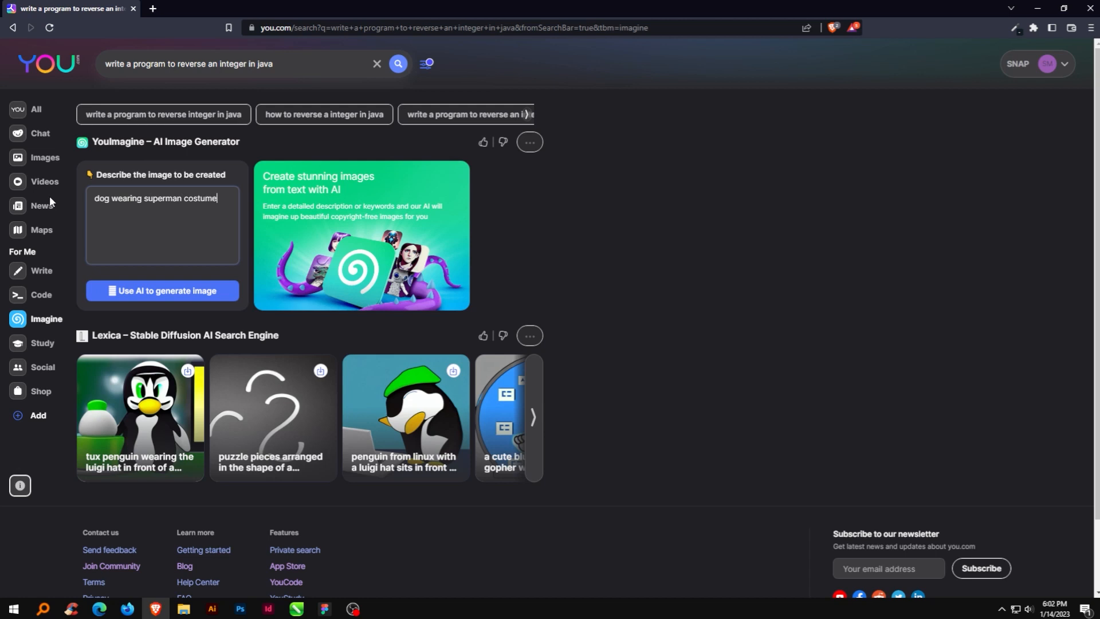
mouse_move(162, 291)
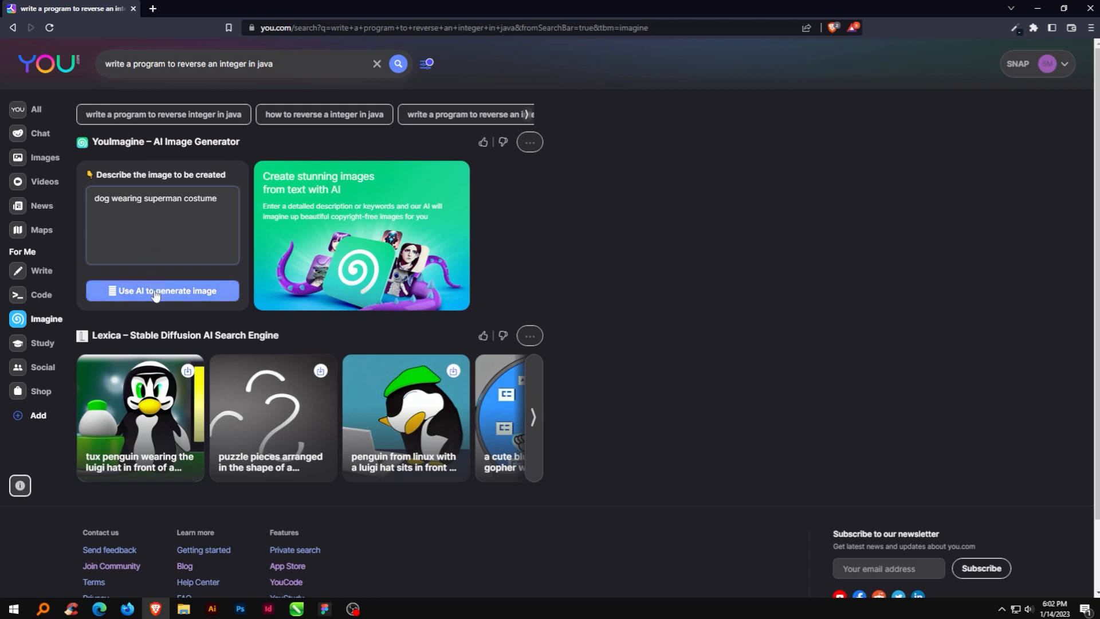
click(162, 291)
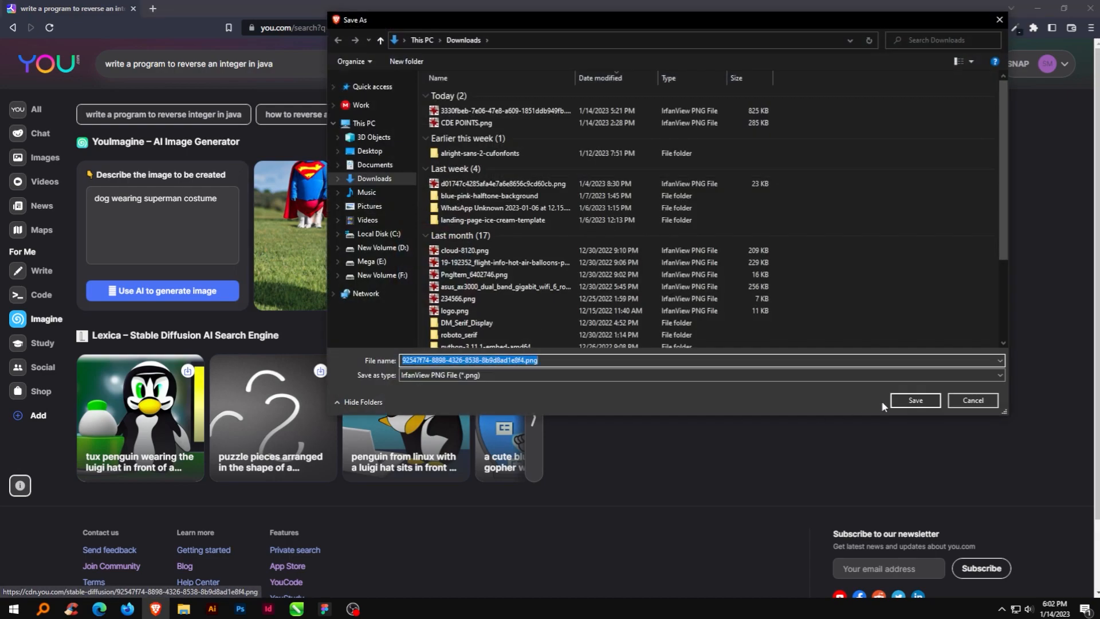
click(914, 400)
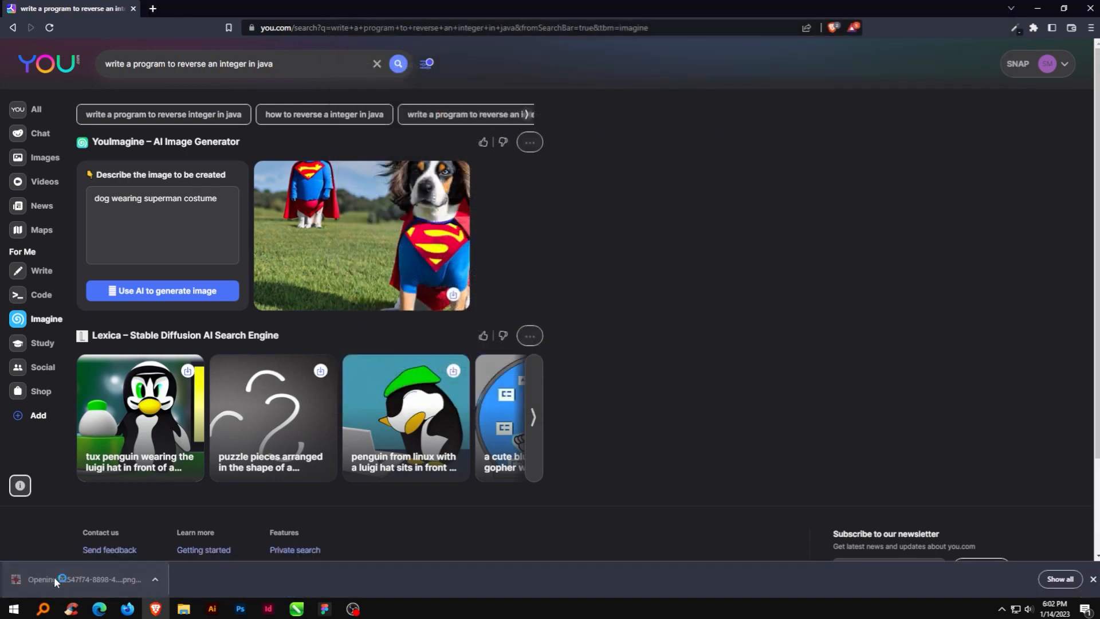
click(91, 579)
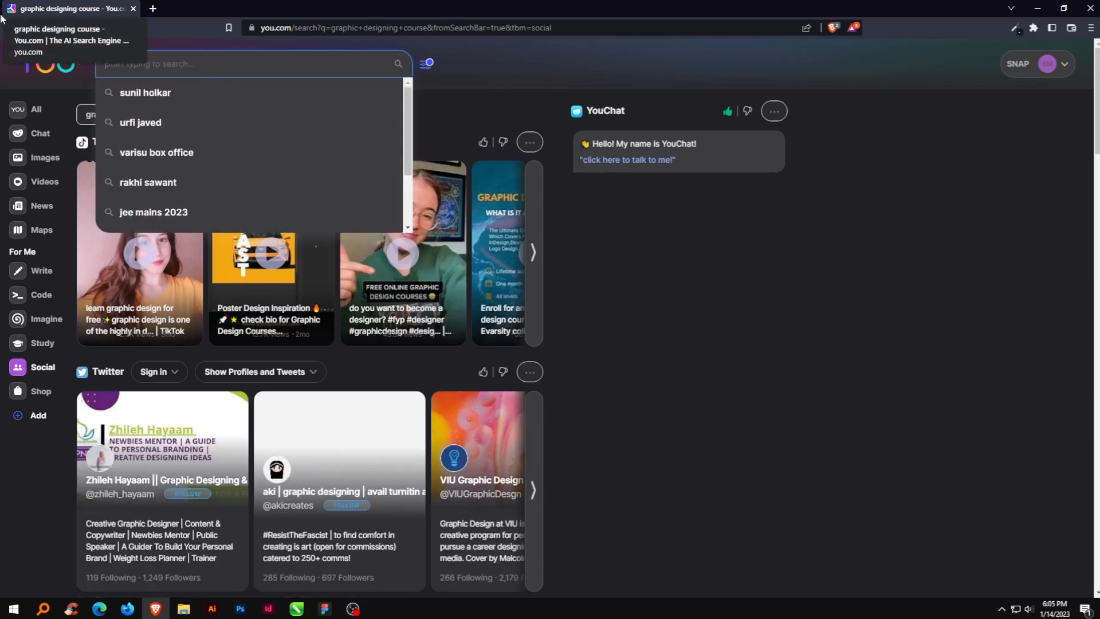
- Search 'virat kohli' in Social and scroll through Instagram, TikTok, Facebook, LinkedIn and Reddit posts
text(virat kohli)
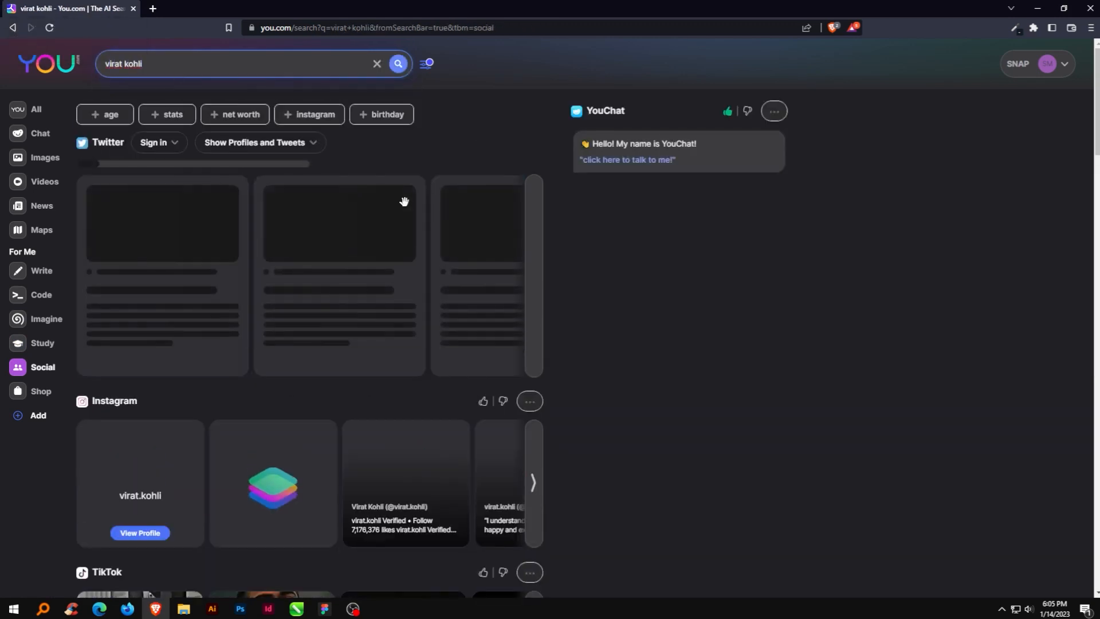
scroll(down, 3)
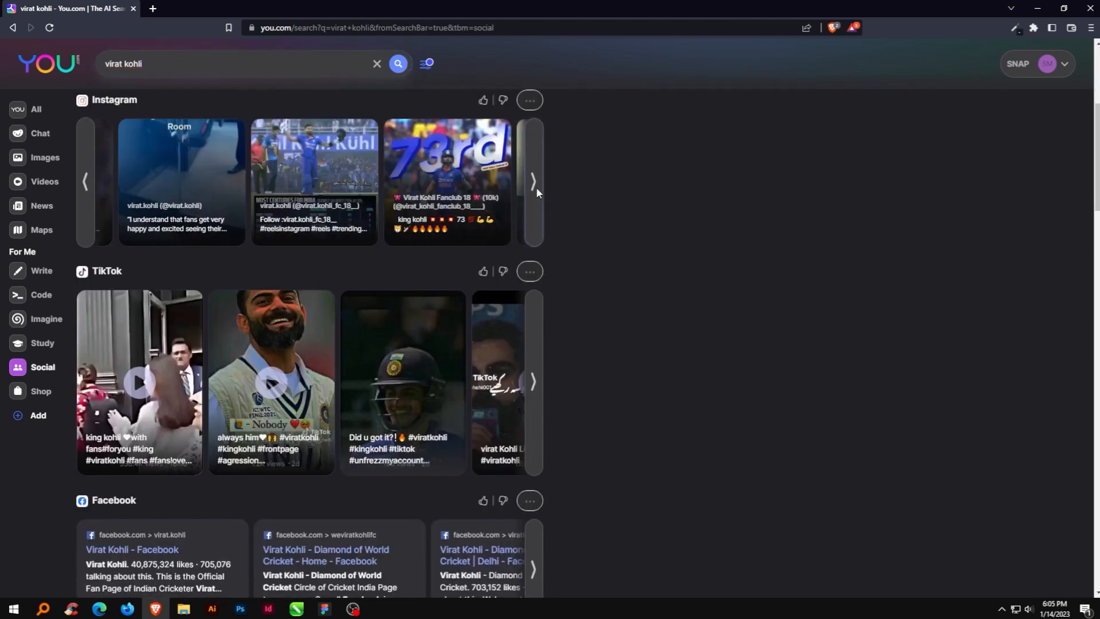
scroll(down, 3)
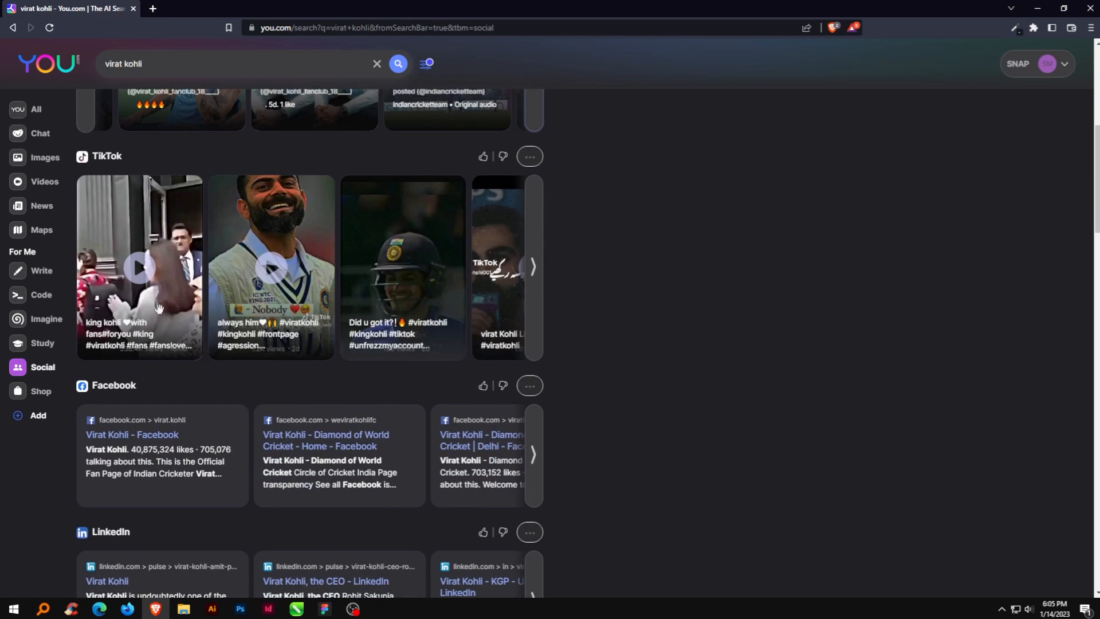
scroll(down, 3)
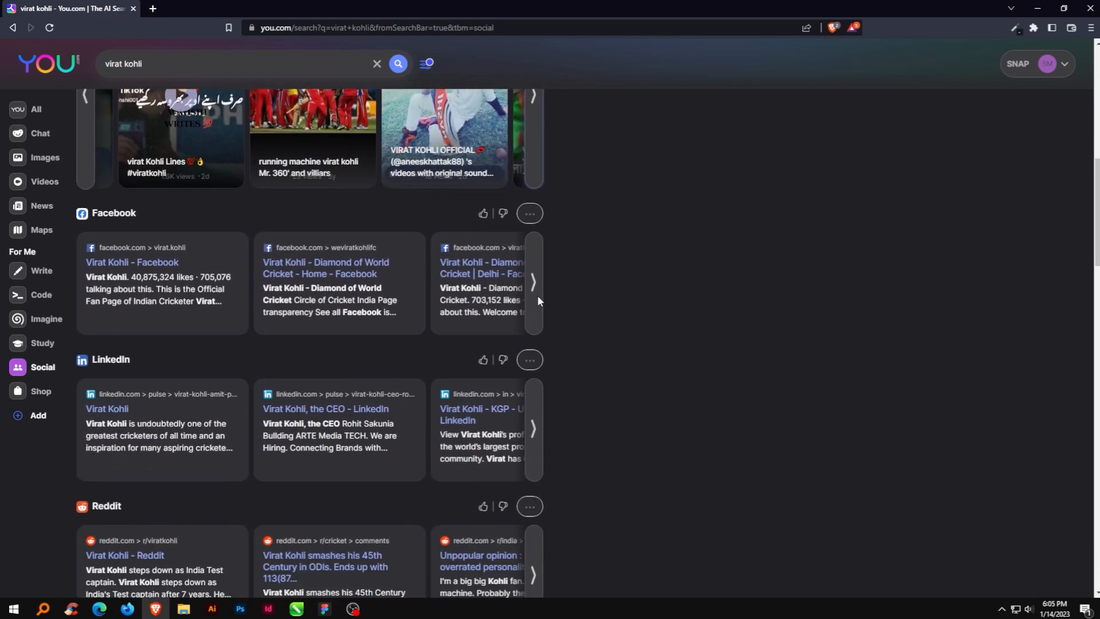
scroll(down, 3)
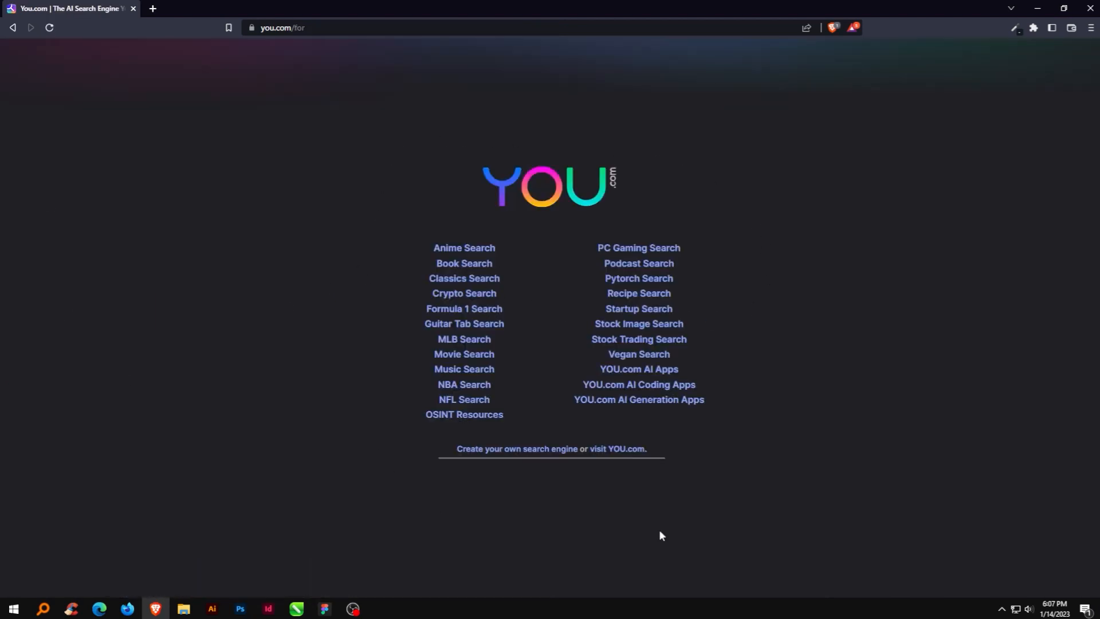
mouse_move(824, 468)
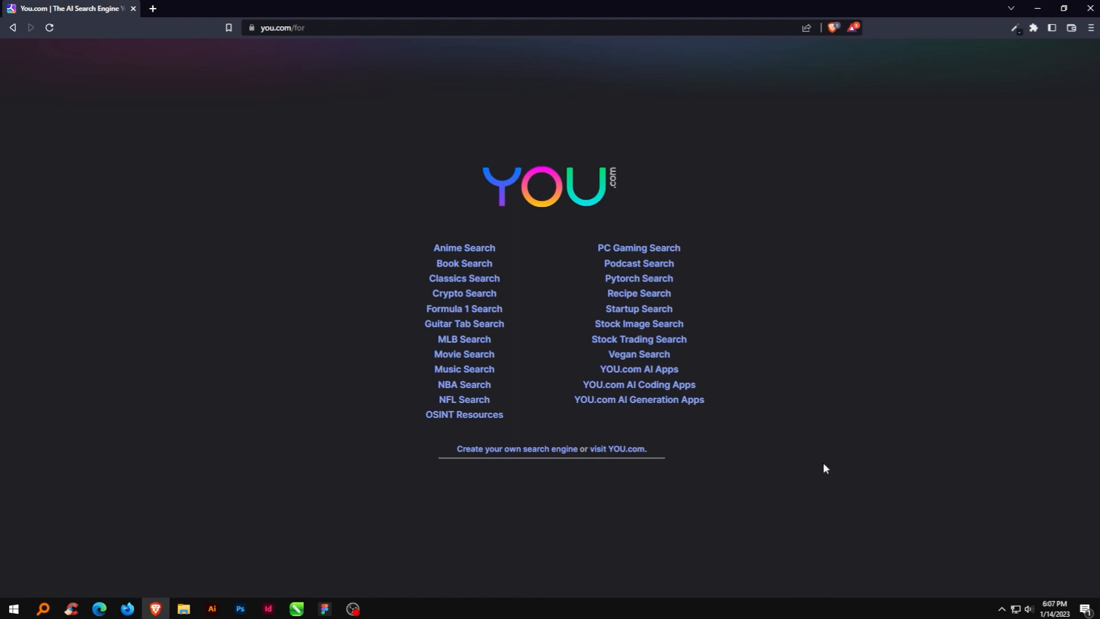
mouse_move(463, 263)
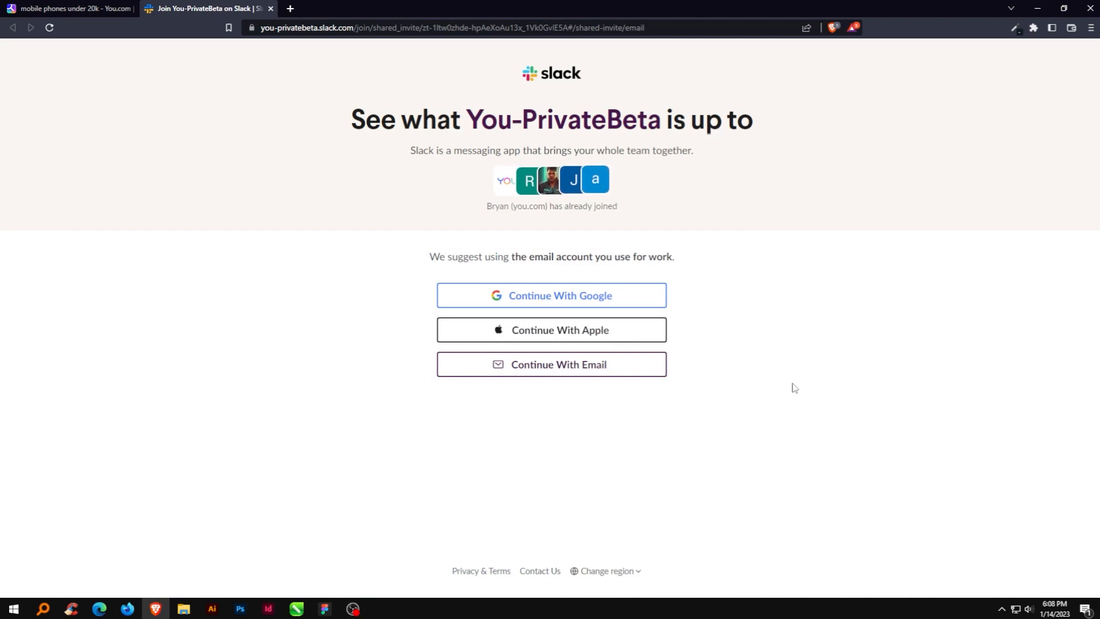
- Bring up blog.you.com on Medium and scroll through its recent announcement posts
click(66, 9)
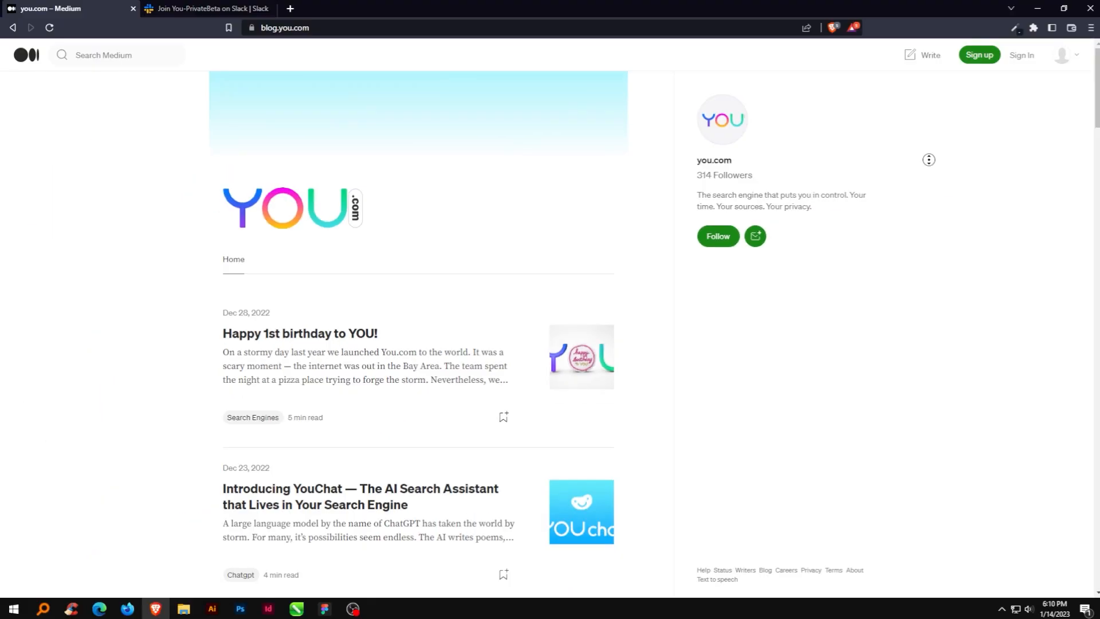
scroll(down, 3)
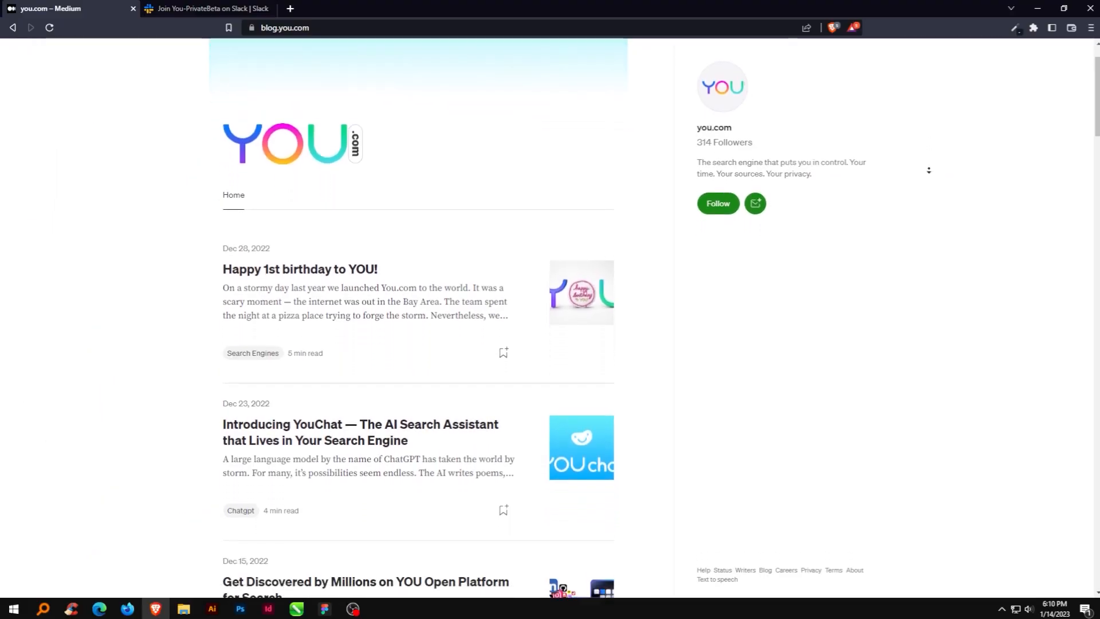
scroll(down, 3)
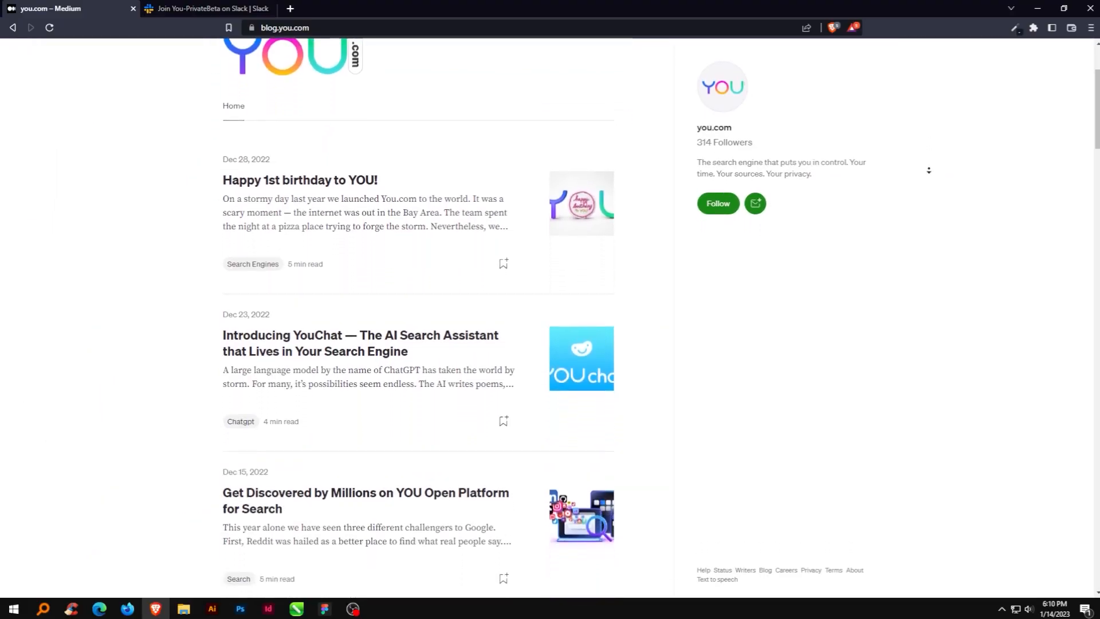
scroll(down, 3)
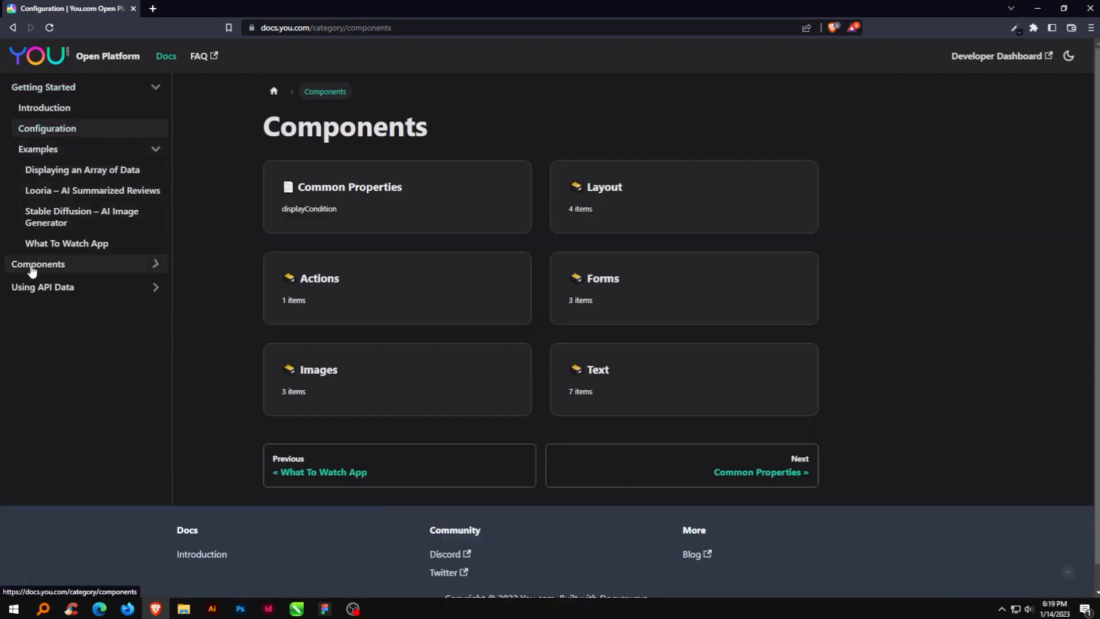
- Show the Components category of the You.com Open Platform developer docs
click(38, 263)
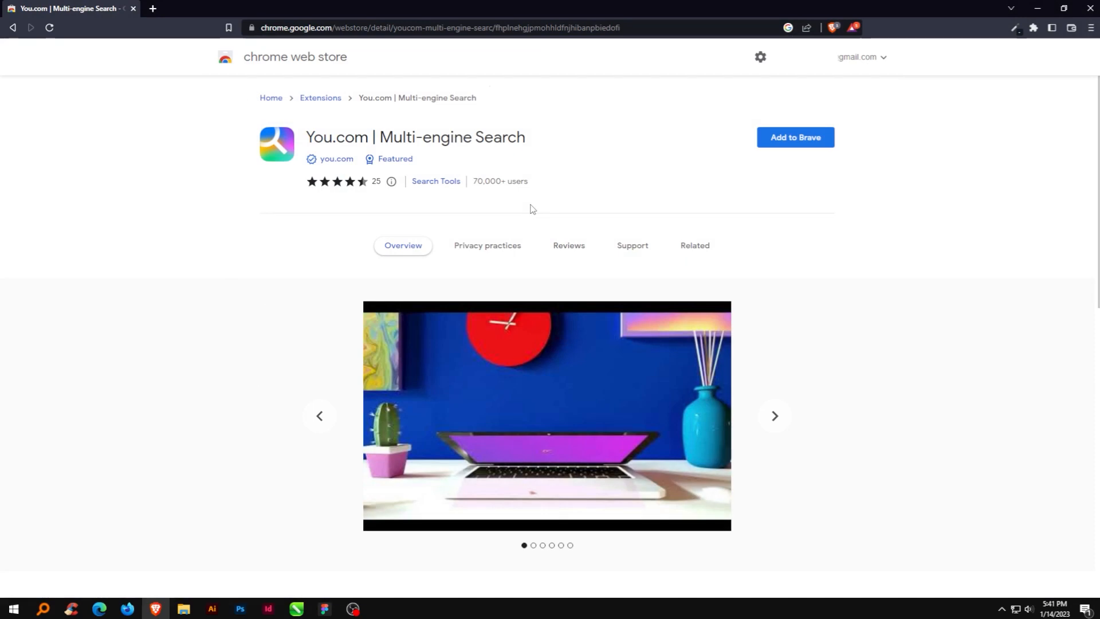
- View the You.com Search and Browser app listing on Google Play and scroll its details
click(794, 137)
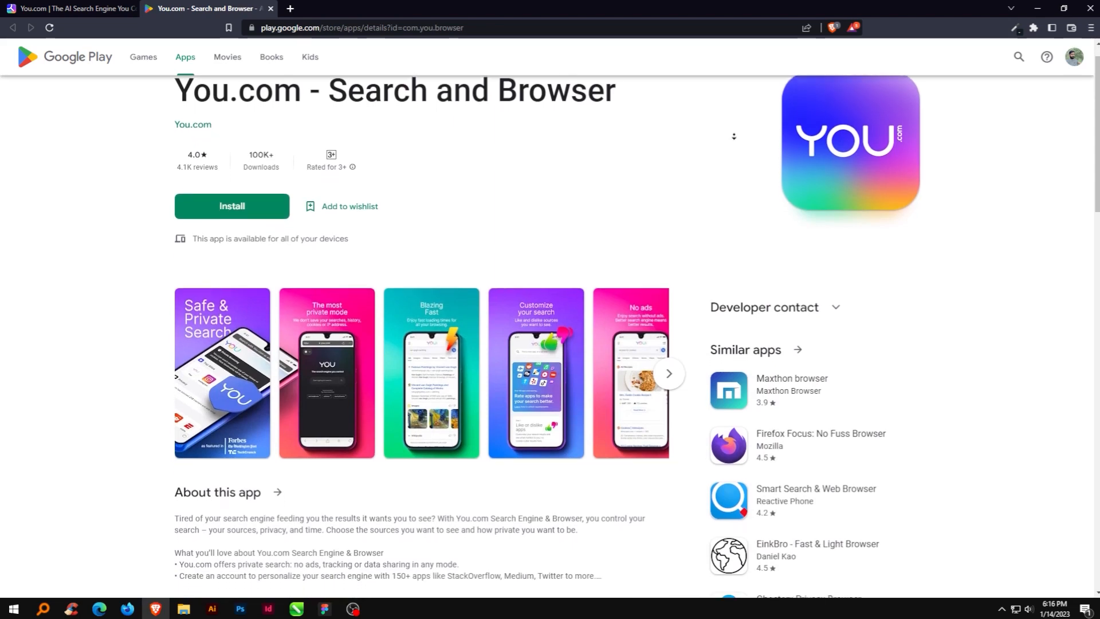
scroll(down, 3)
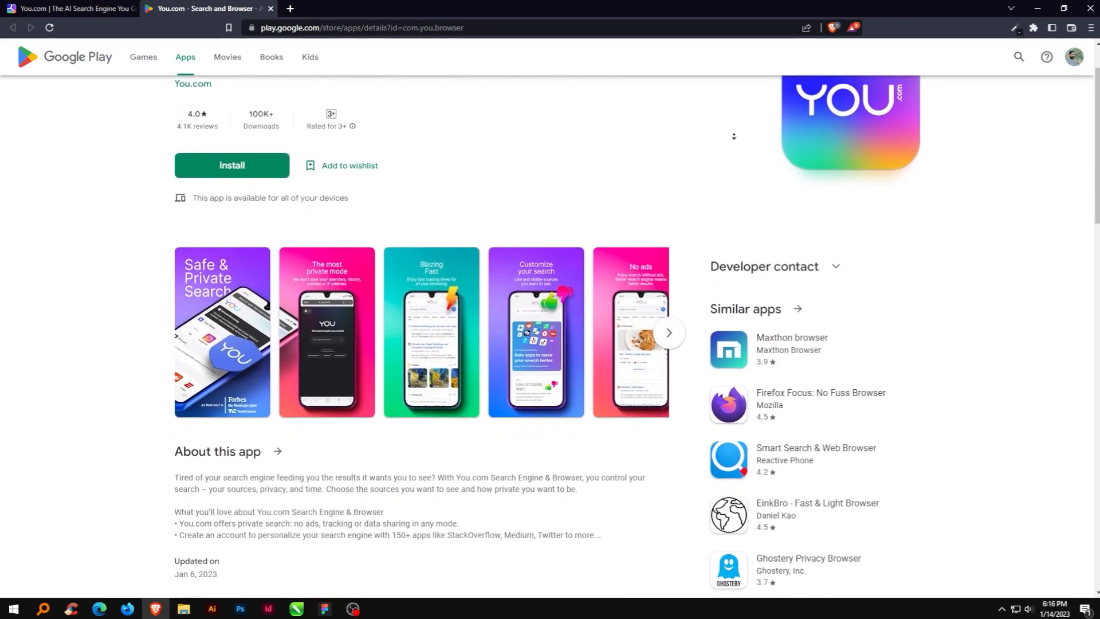